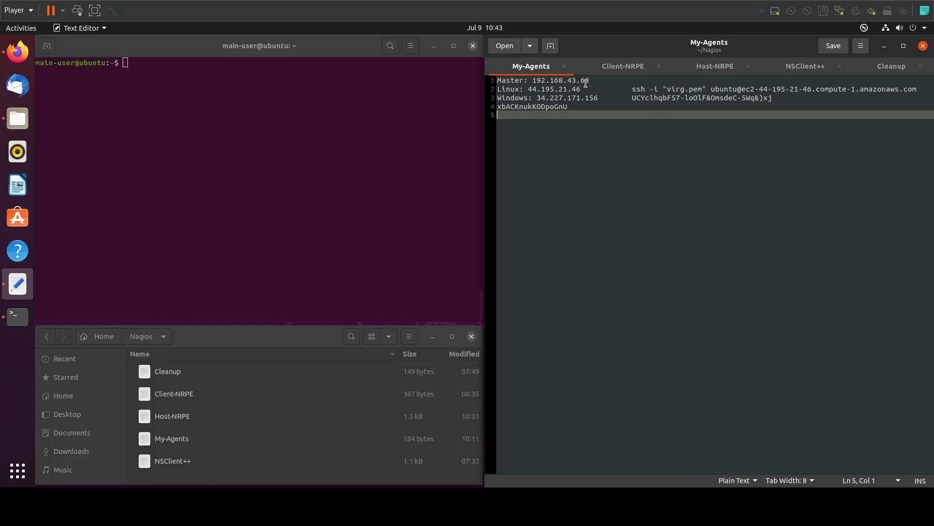
Select the master and Linux agent address lines, then bring up the Host-NRPE notes
double_click(548, 89)
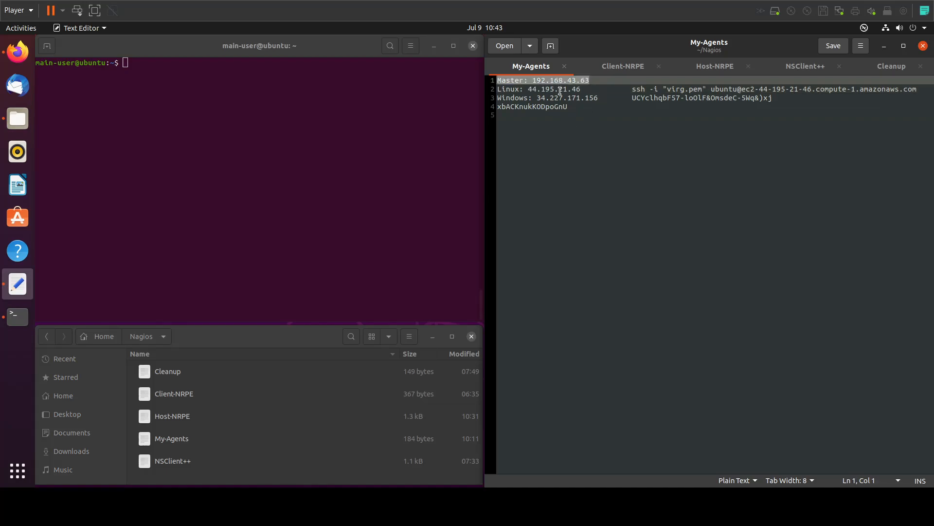
left_click(559, 89)
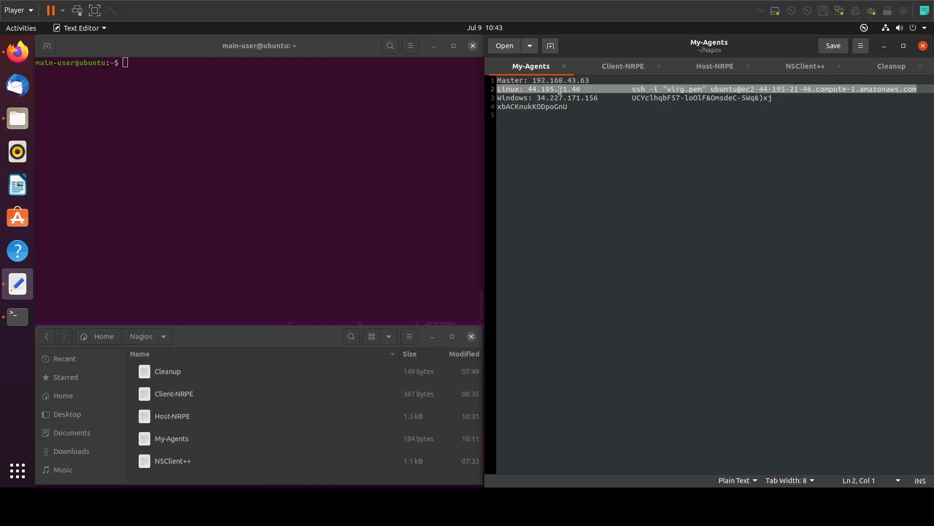
left_click(714, 66)
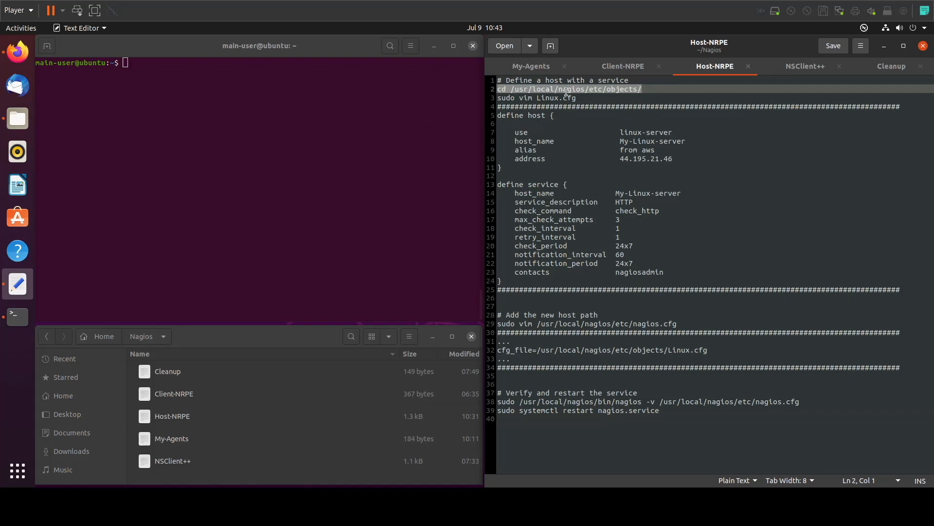
Change to /usr/local/nagios/etc/objects and create Linux.cfg with the My-Linux-server host and HTTP service definitions
left_click(195, 81)
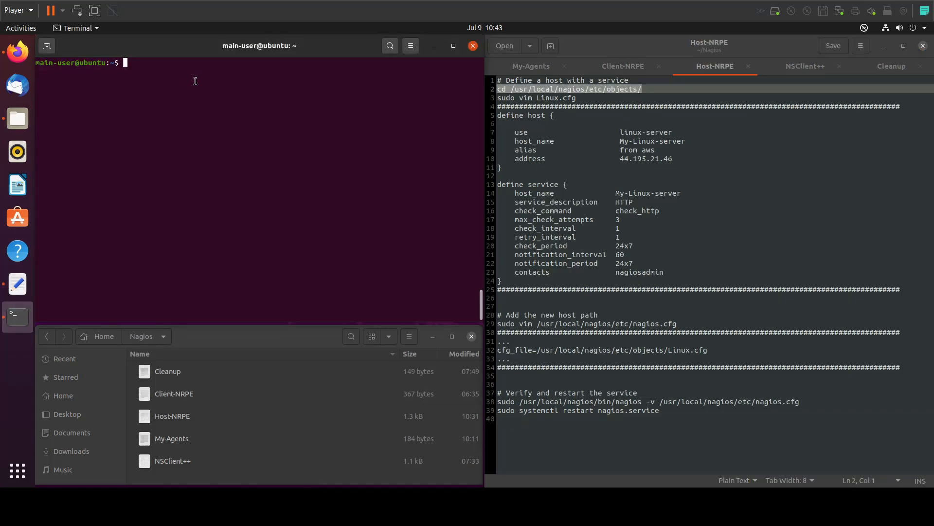
type("cd /usr/local/nagios/etc/objects/")
type("ls")
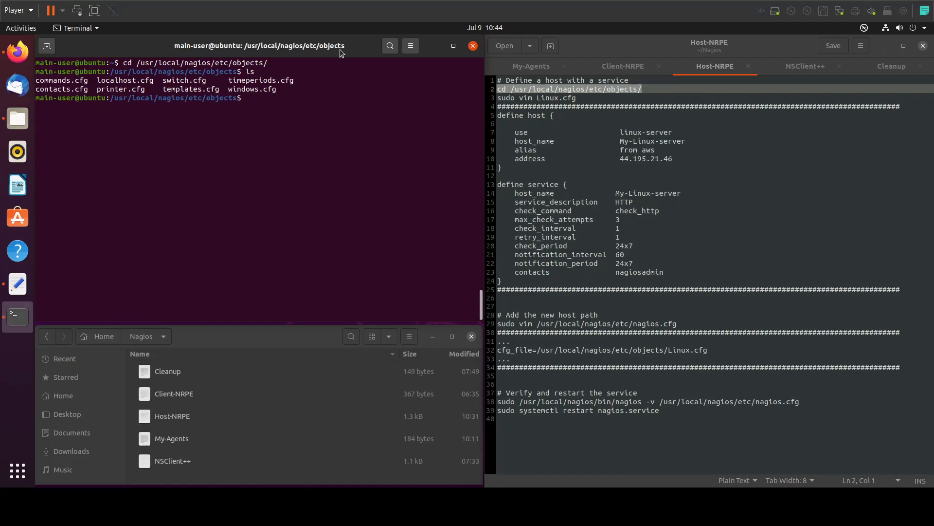
double_click(546, 97)
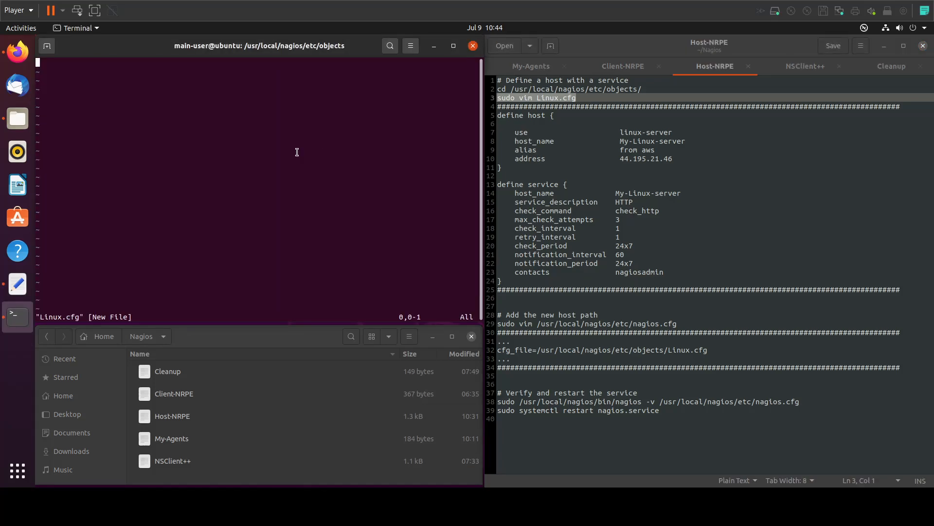
key("i")
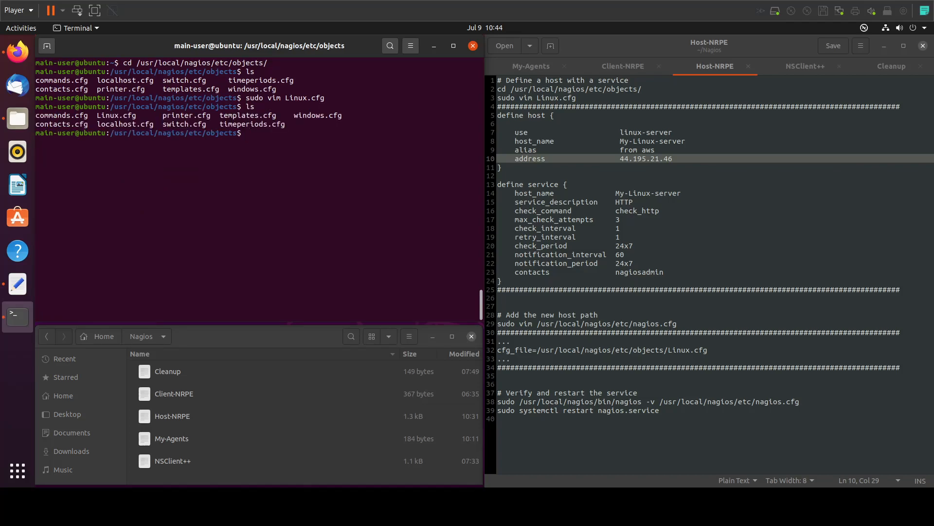
Add cfg_file=/usr/local/nagios/etc/objects/Linux.cfg to /usr/local/nagios/etc/nagios.cfg via sudo vim
double_click(109, 115)
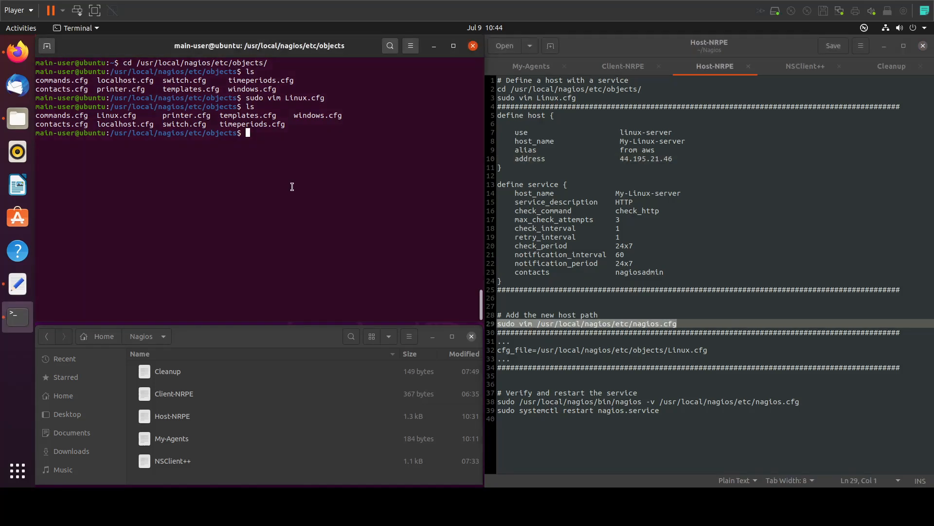
type("sudo vim /usr/local/nagios/etc/nagios.cfg")
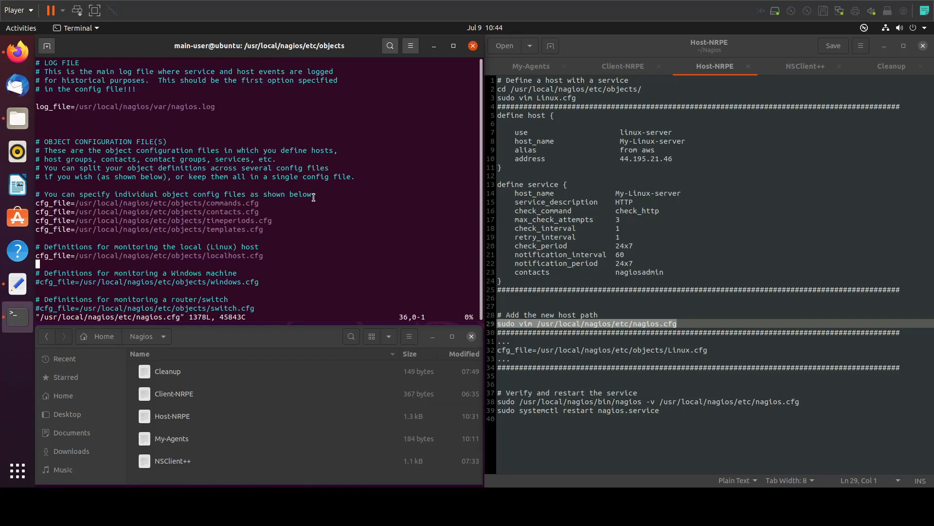
key("i")
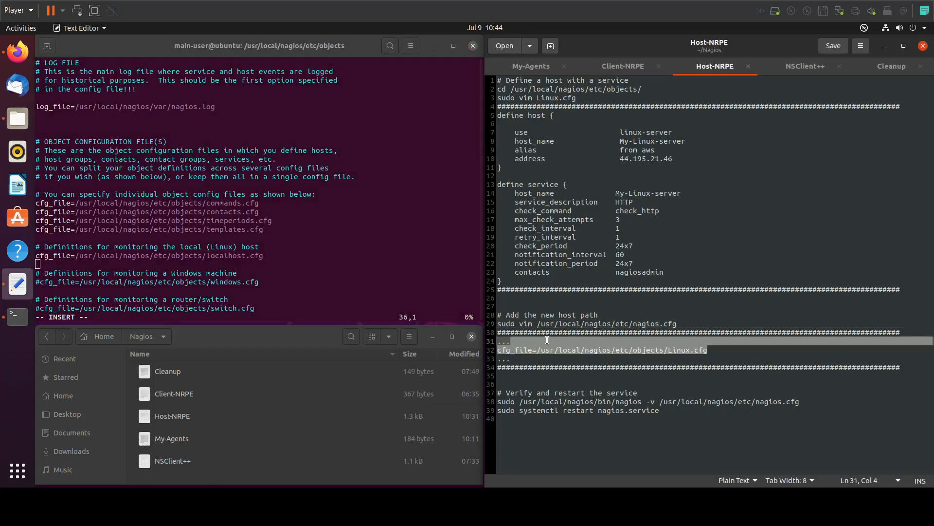
right_click(546, 340)
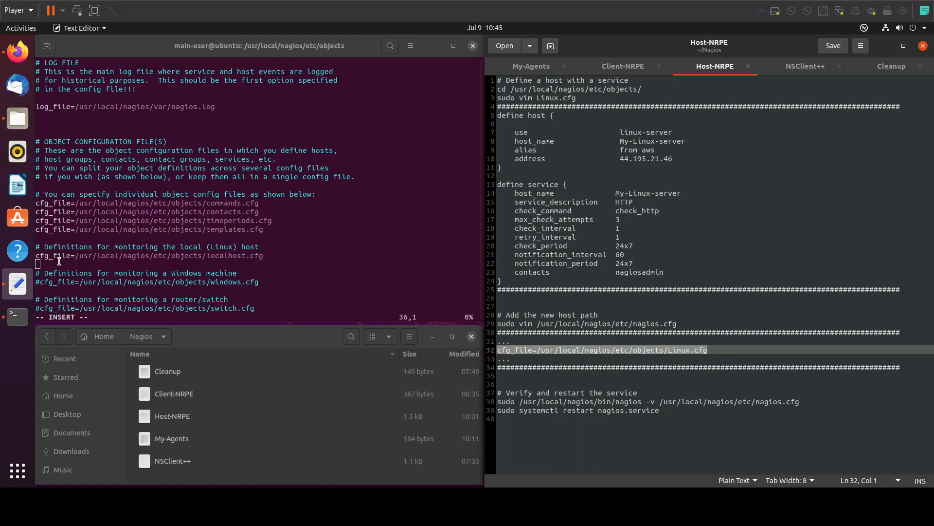
type("cfg_file=/usr/local/nagios/etc/objects/Linux.cfg")
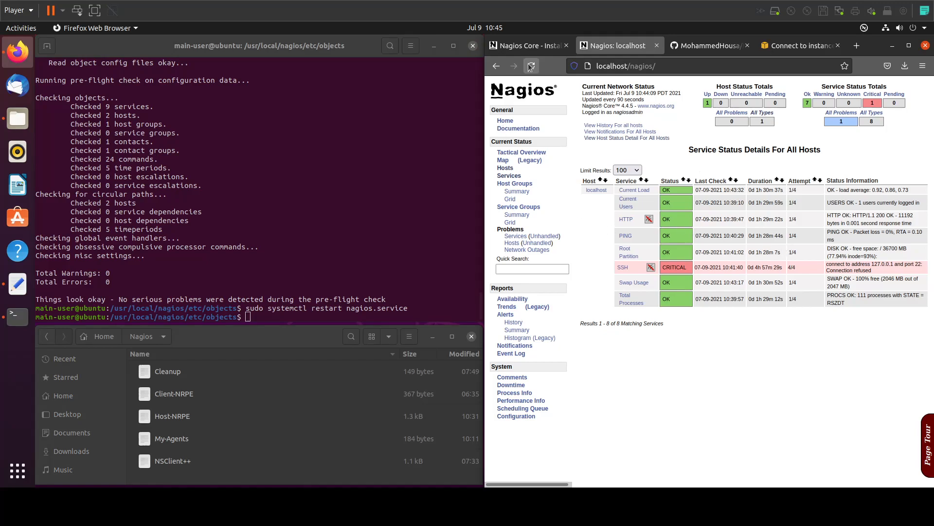
Reload Nagios, go to its home page and show the Services status list with My-Linux-server's HTTP check OK
left_click(530, 65)
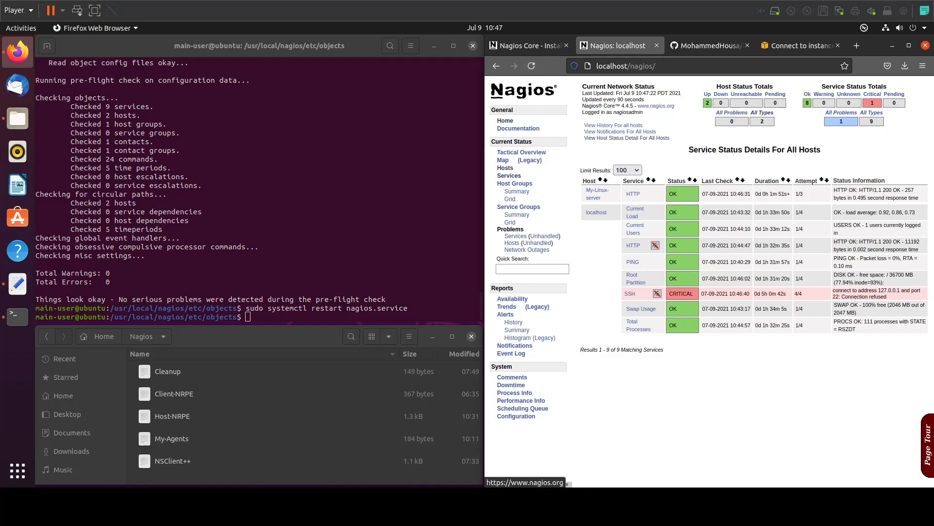
left_click(531, 65)
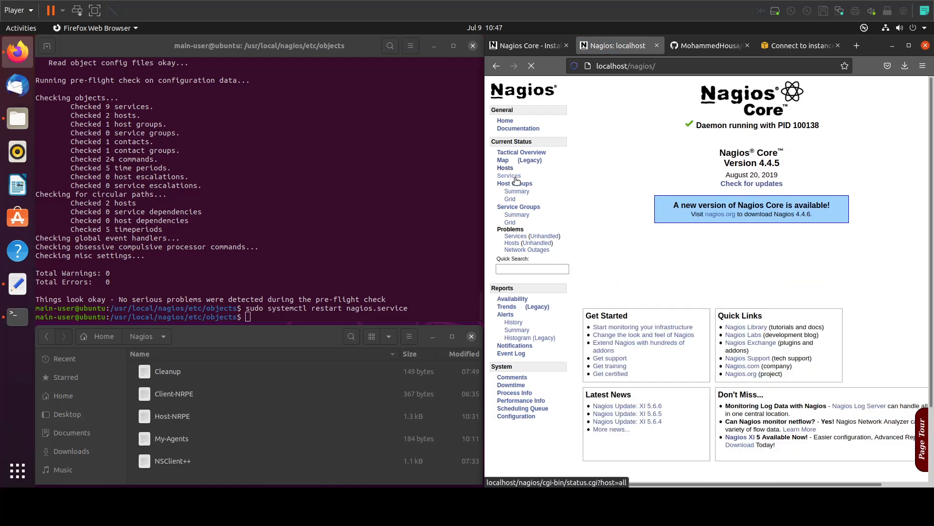
left_click(509, 176)
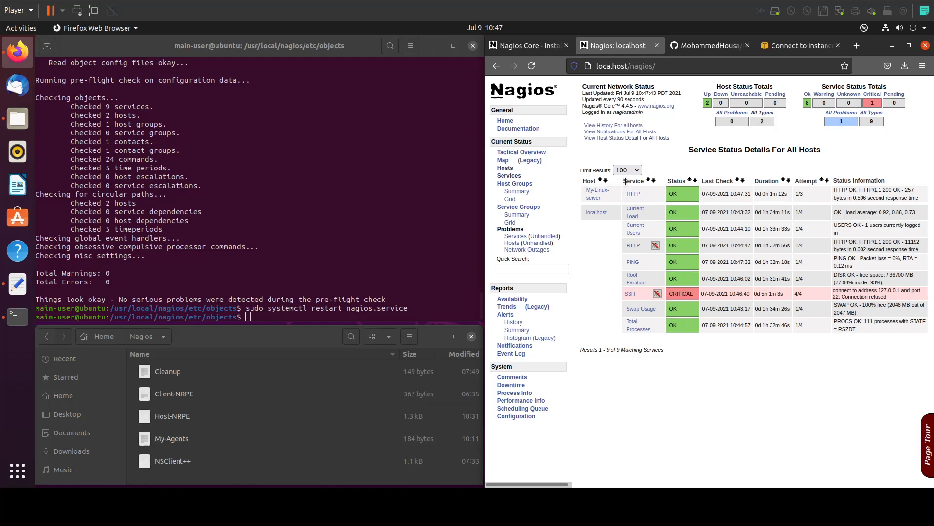
mouse_move(633, 192)
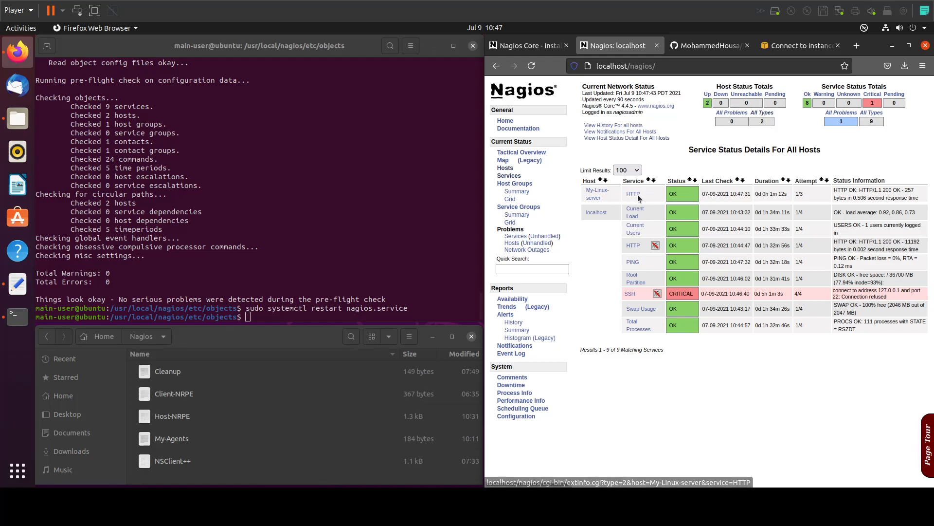
mouse_move(676, 203)
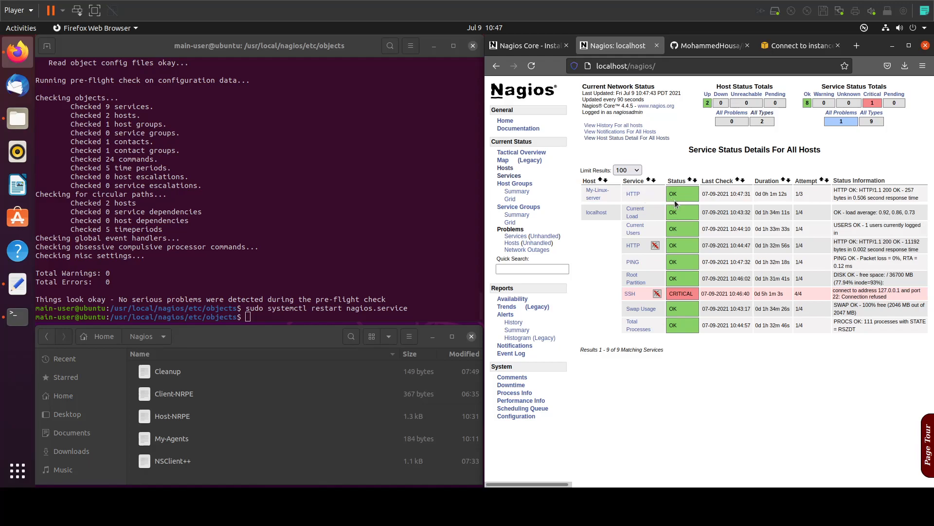
mouse_move(730, 484)
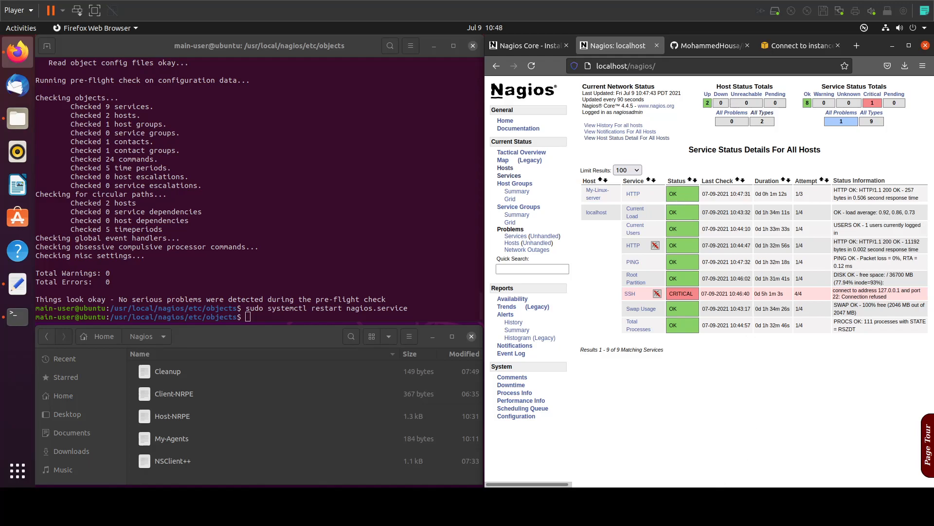
mouse_move(193, 467)
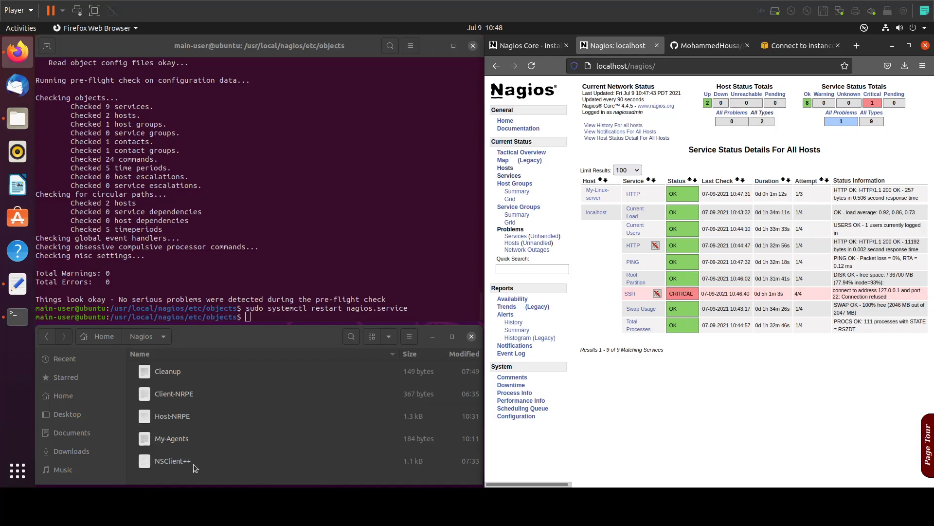
mouse_move(183, 473)
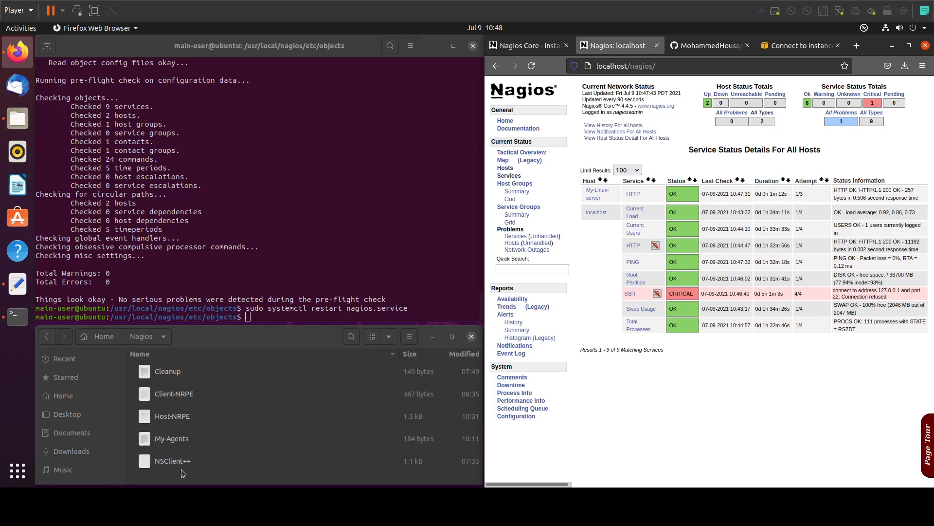